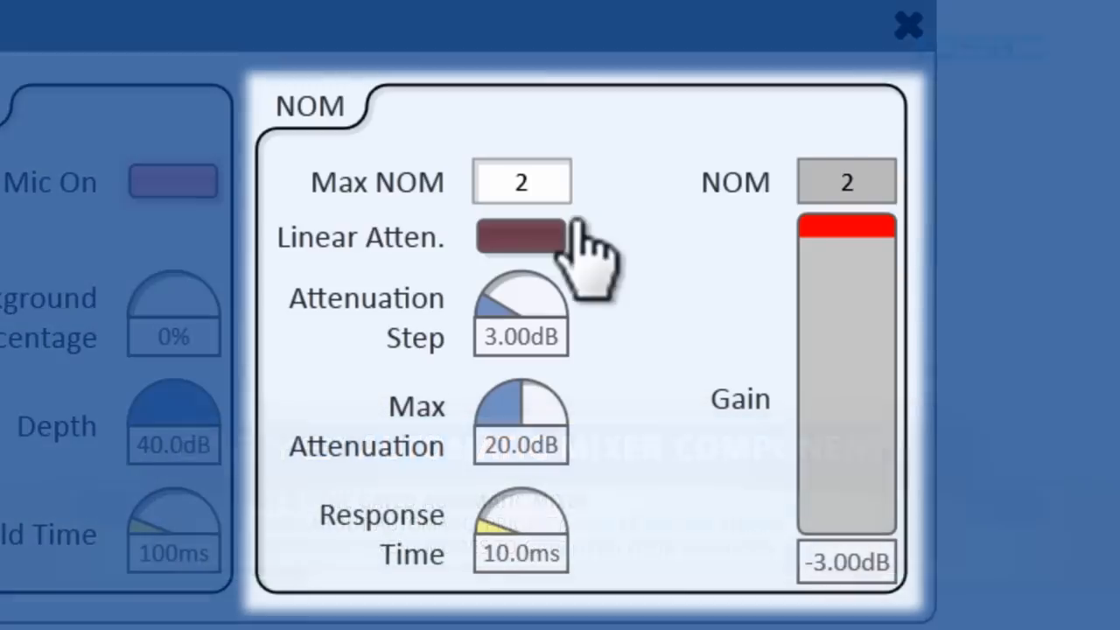
mouse_move(521, 238)
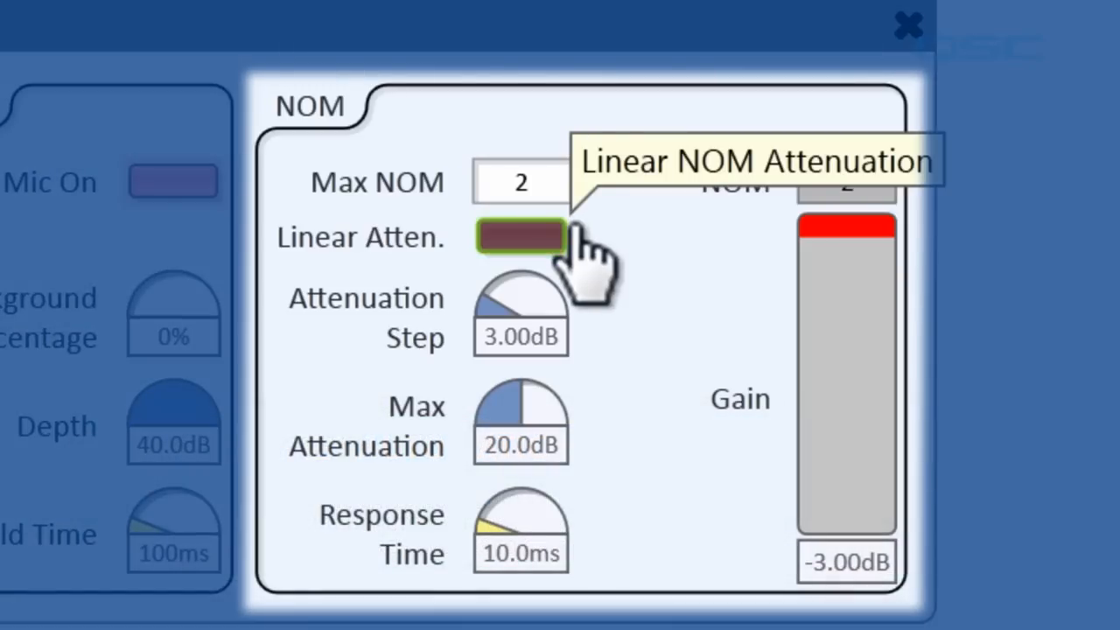
mouse_move(582, 263)
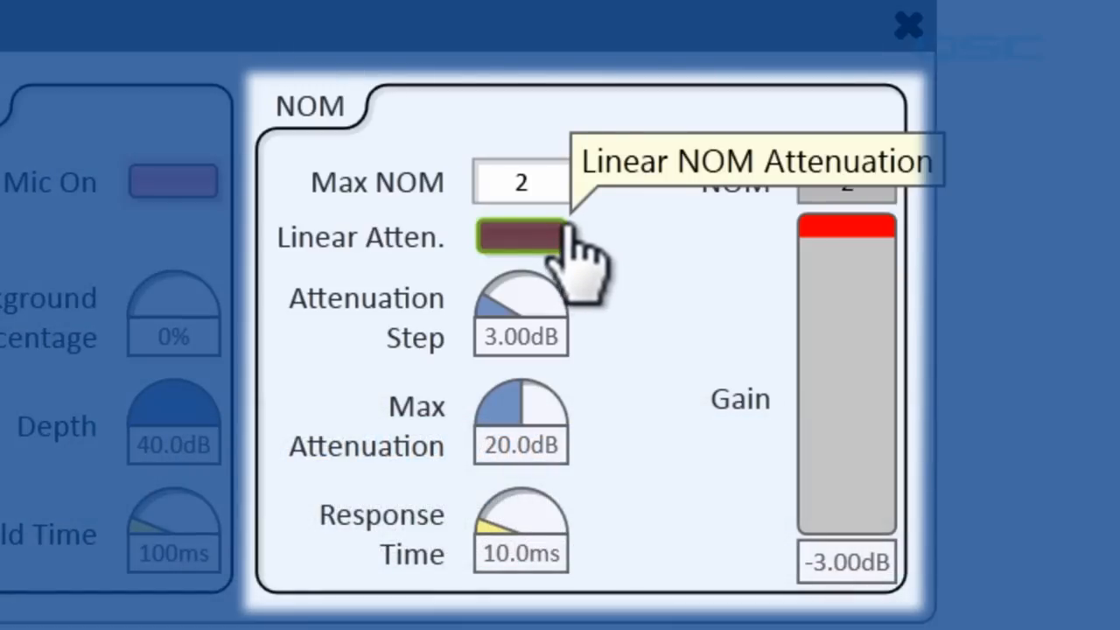
mouse_move(551, 262)
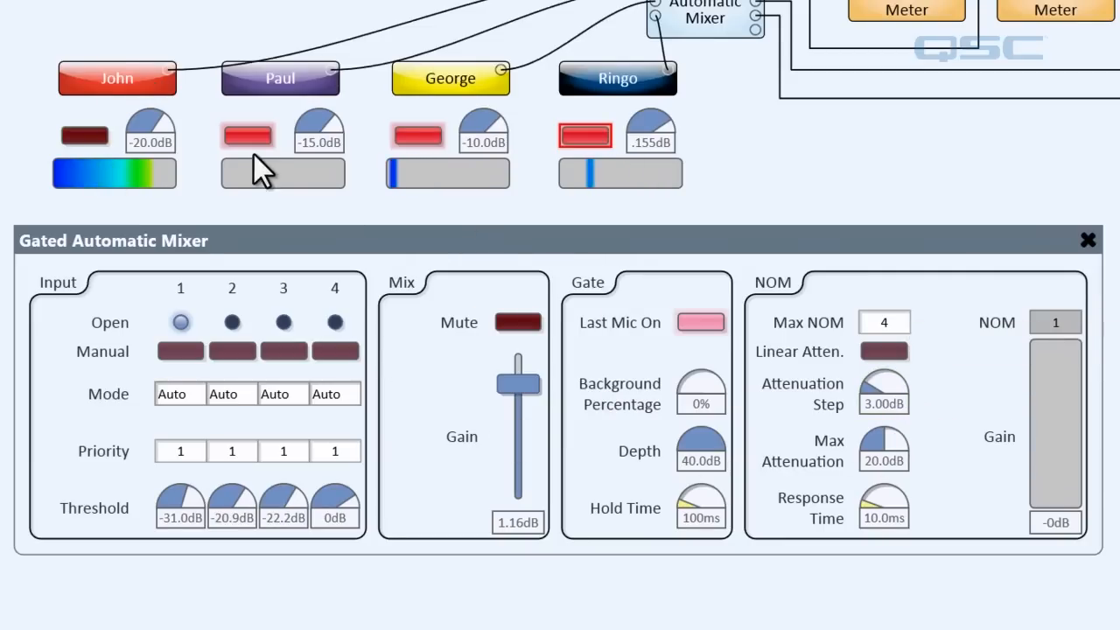
Step: Unmute the second microphone input so another mixer channel opens
click(248, 135)
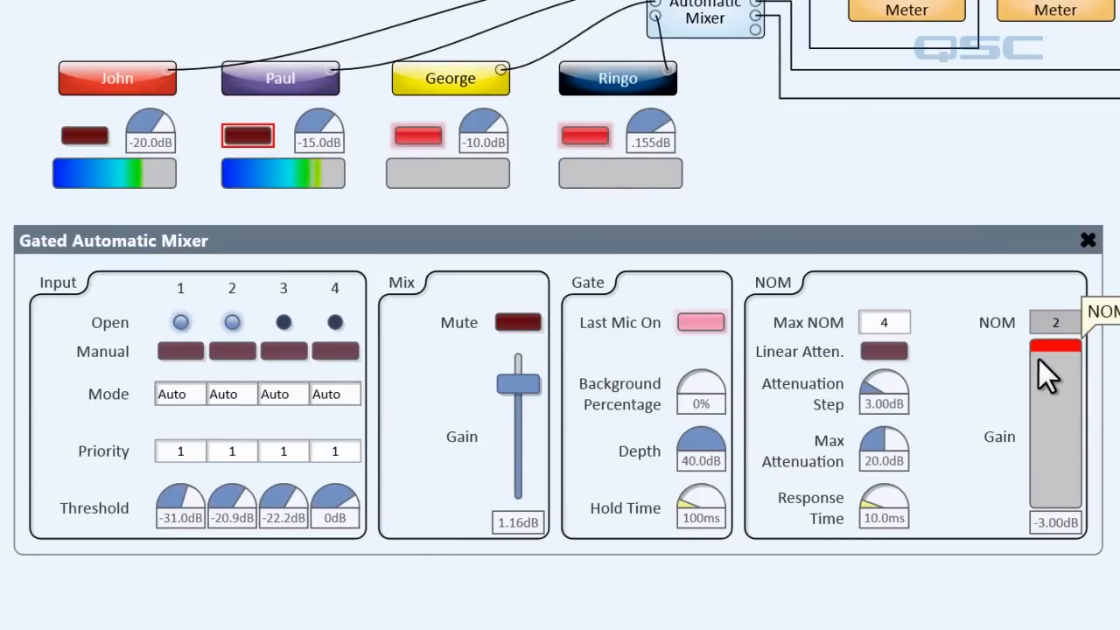
mouse_move(943, 398)
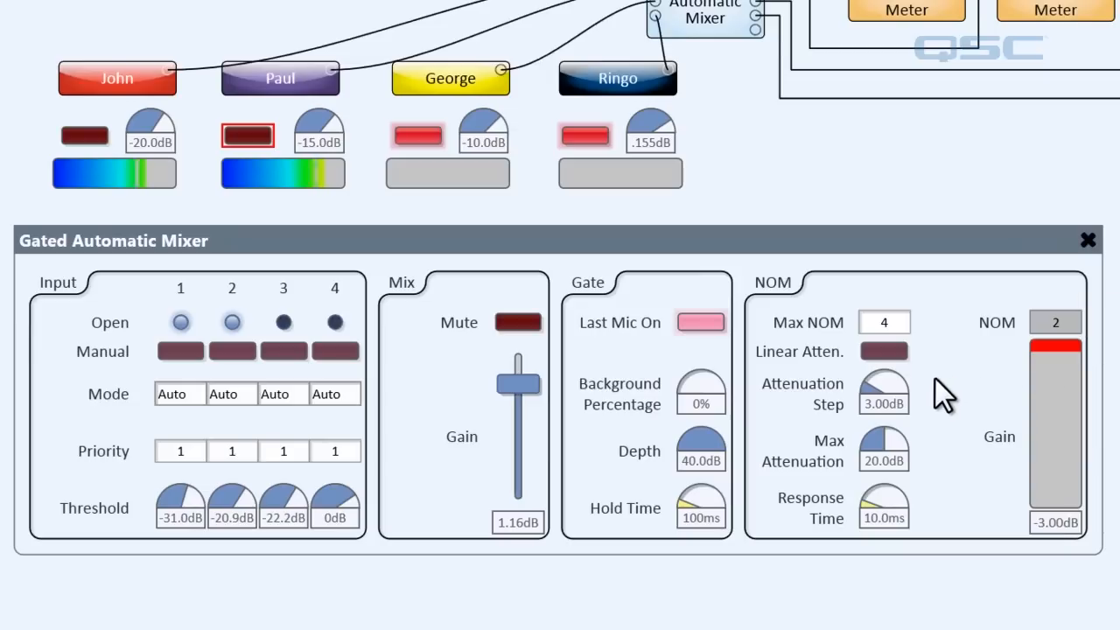
mouse_move(882, 392)
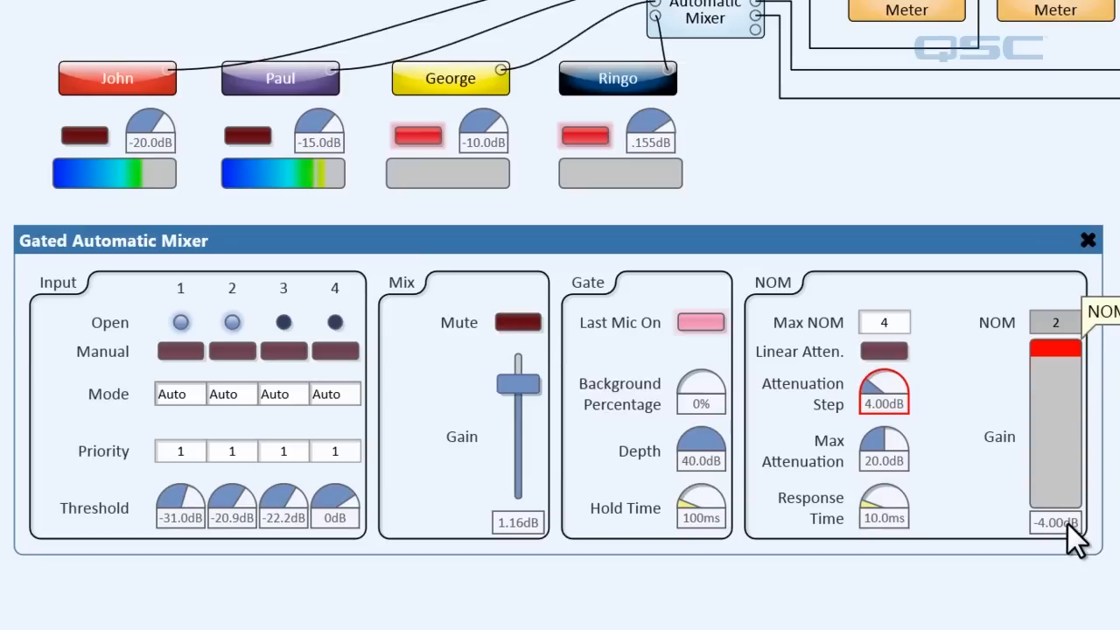
mouse_move(419, 140)
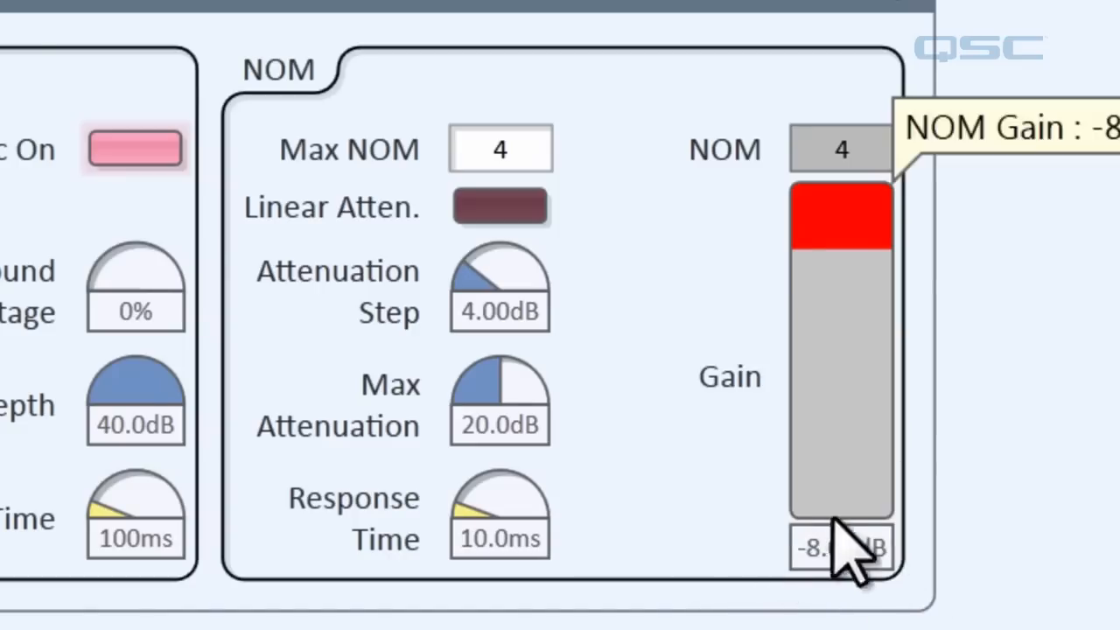
mouse_move(857, 609)
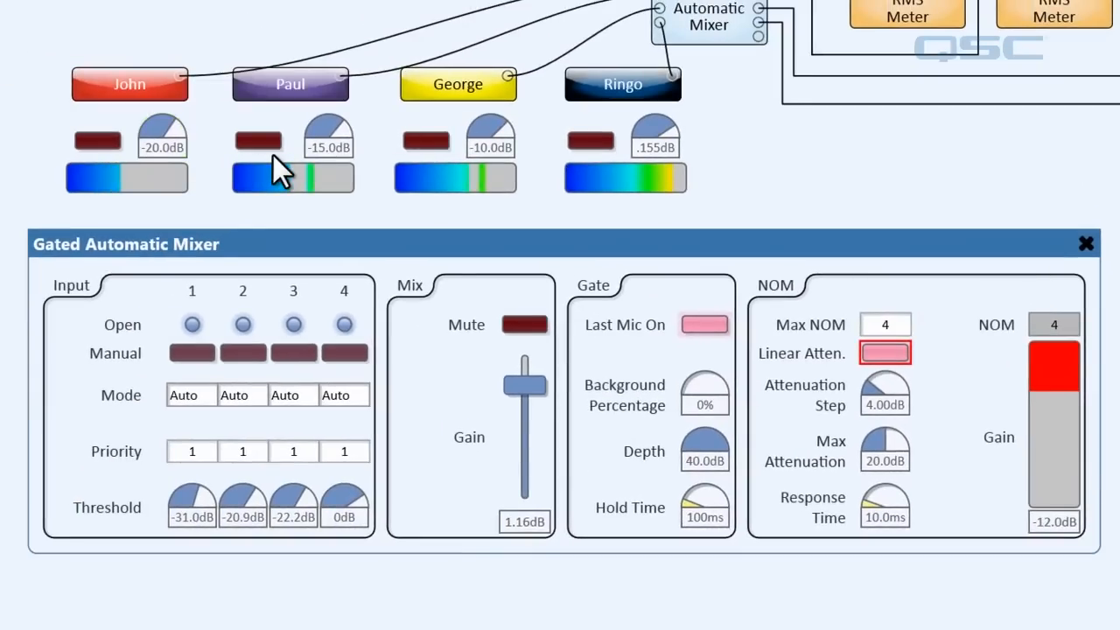
mouse_move(608, 193)
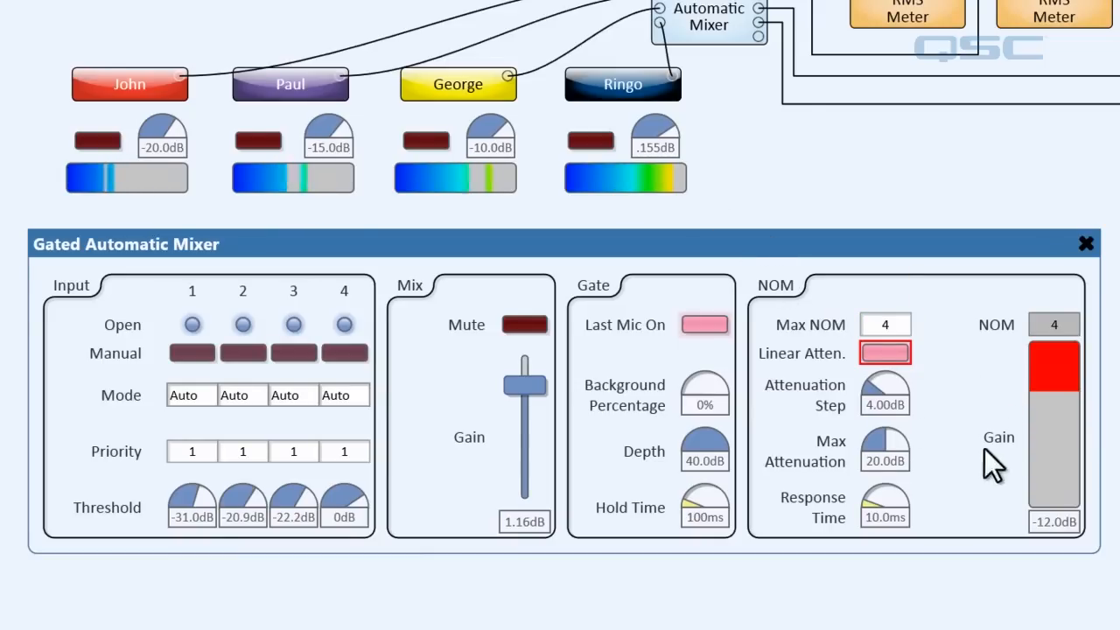
mouse_move(883, 507)
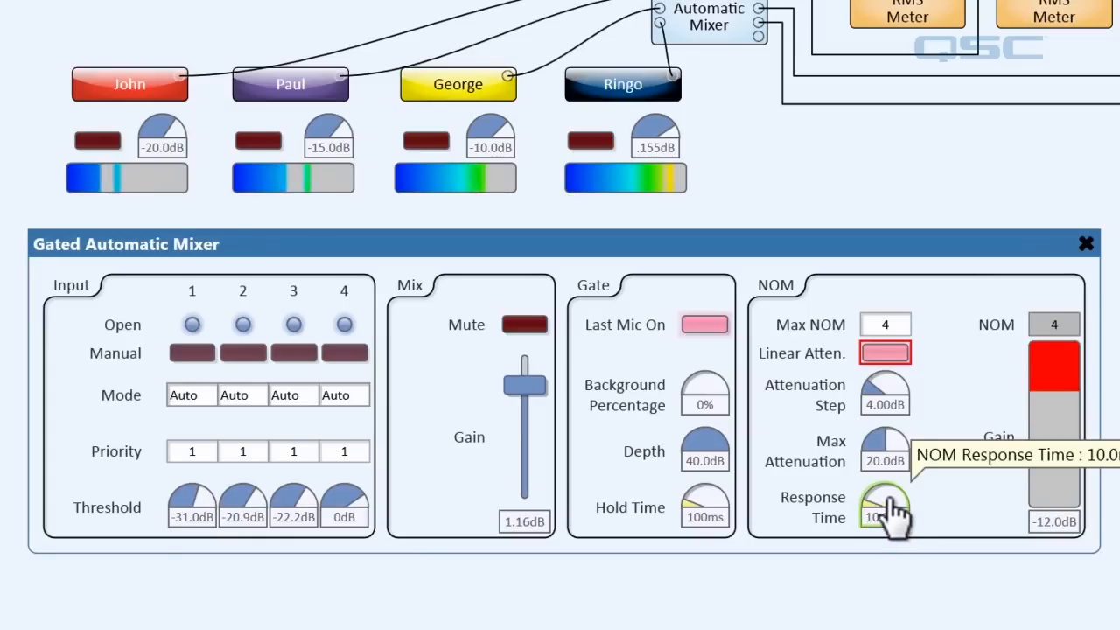
mouse_move(980, 547)
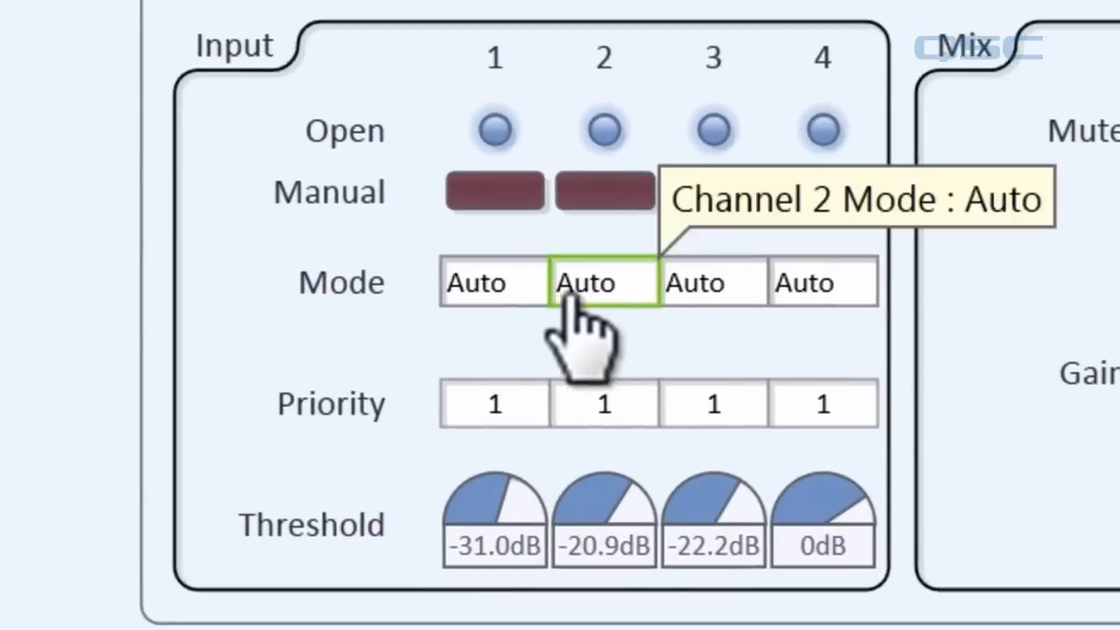
Step: Set channel 2's Mode to Priority from its mode dropdown
click(492, 281)
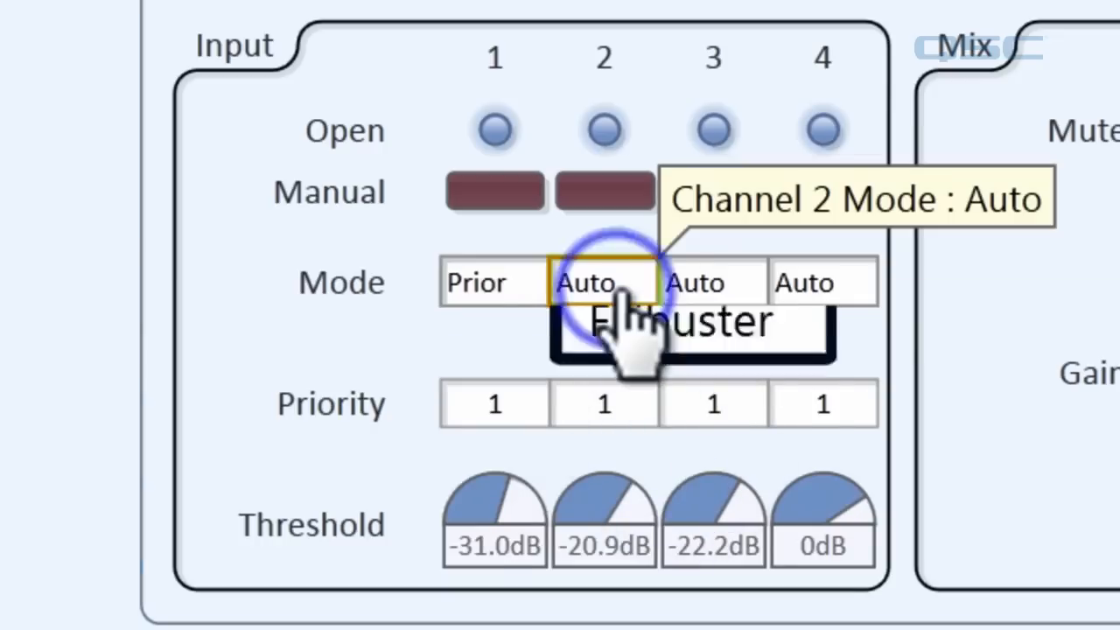
click(604, 281)
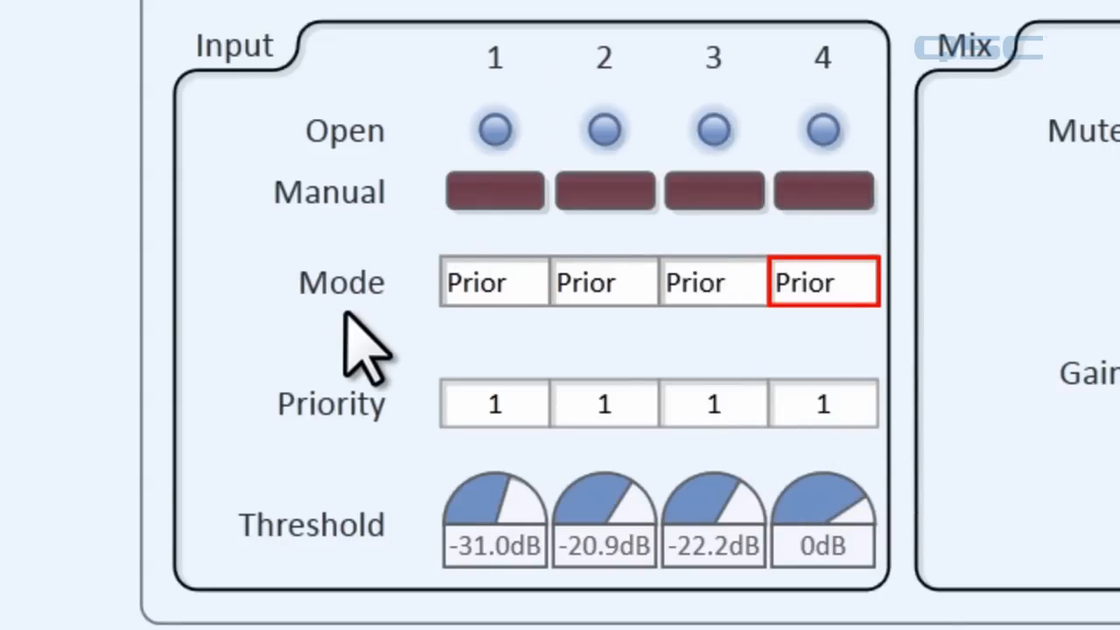
mouse_move(604, 404)
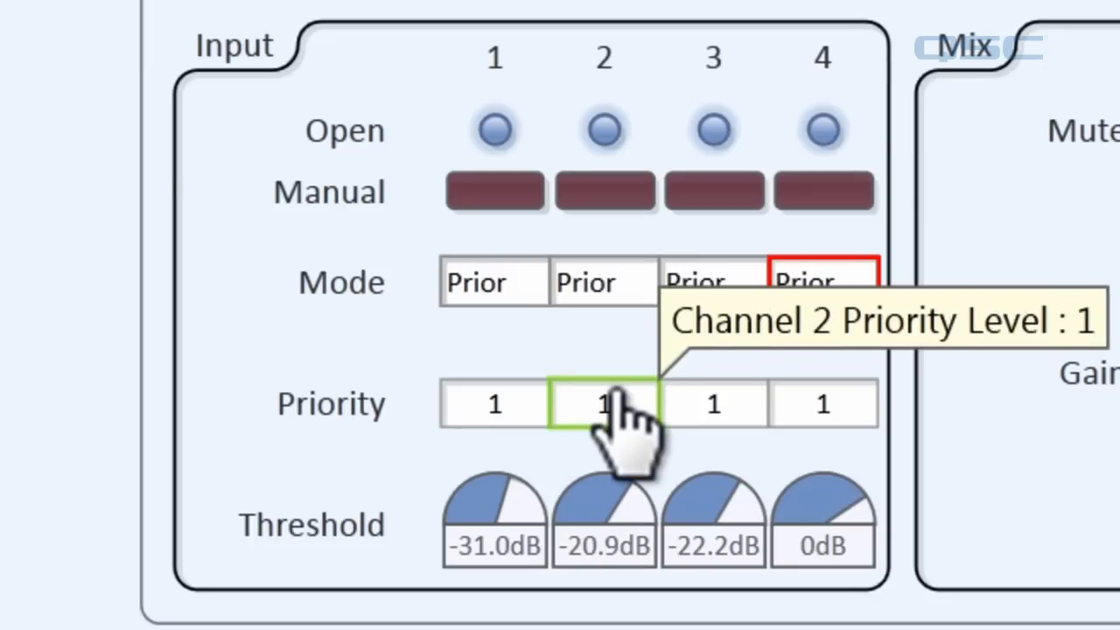
mouse_move(814, 403)
text(5338)
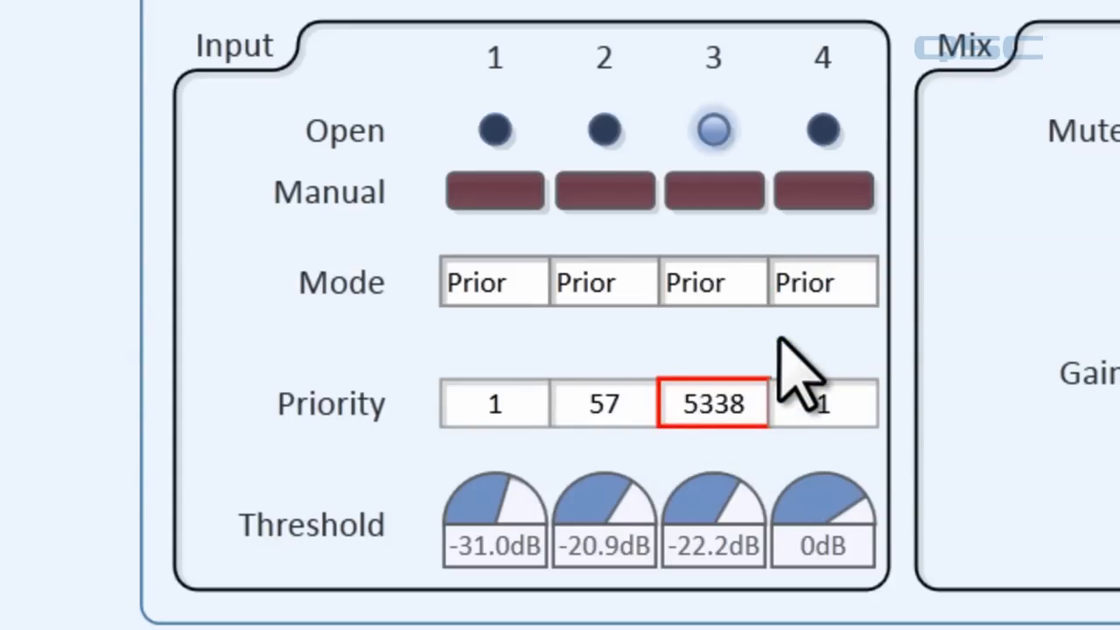
mouse_move(718, 197)
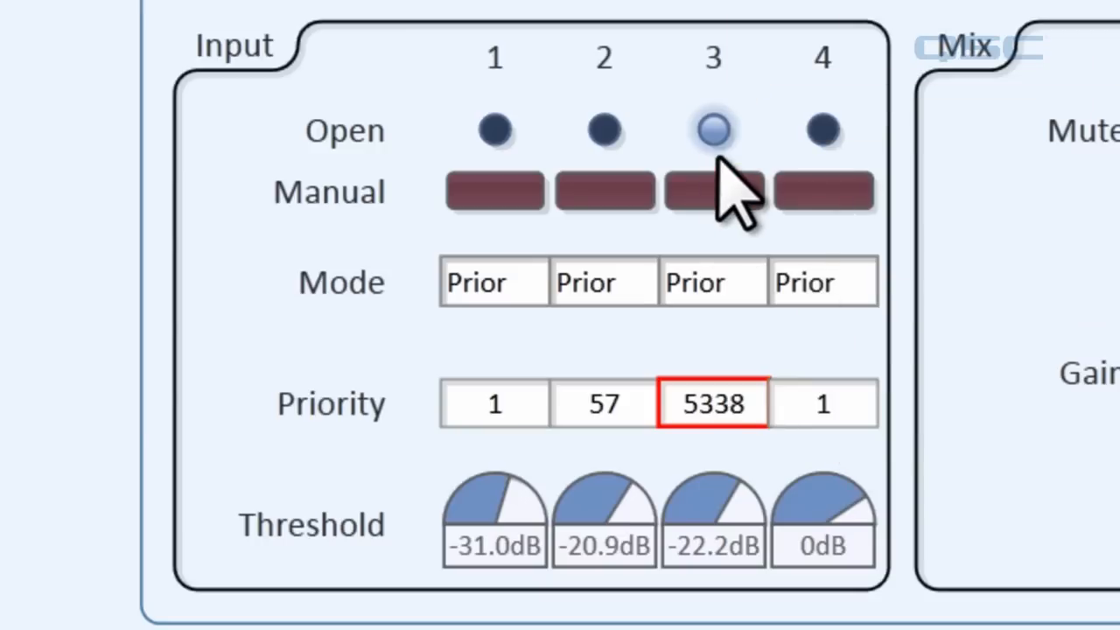
mouse_move(718, 206)
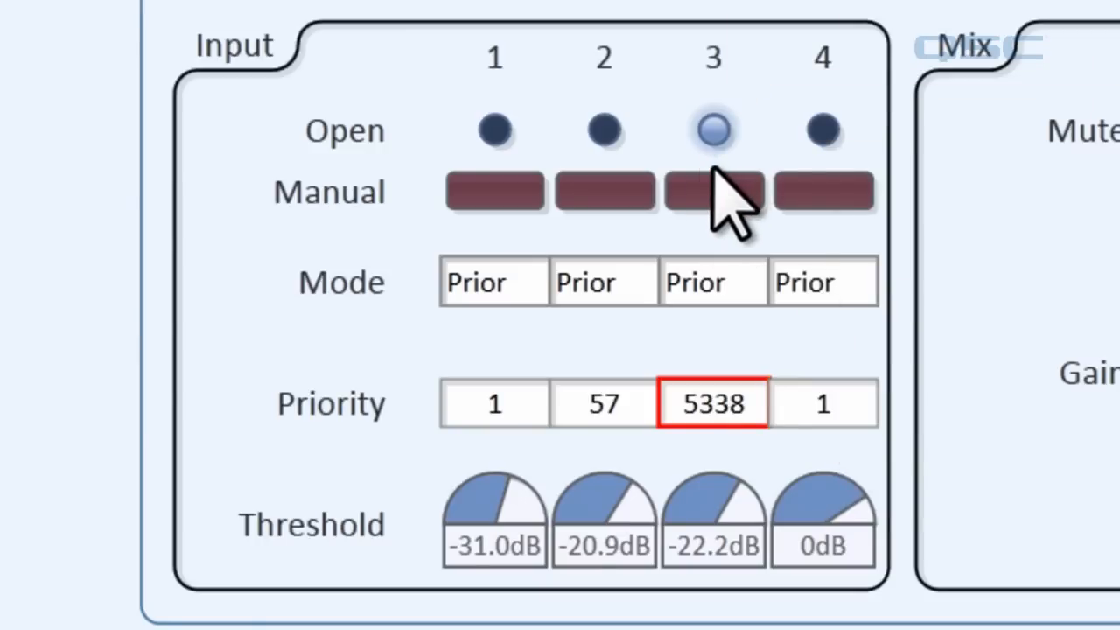
mouse_move(713, 184)
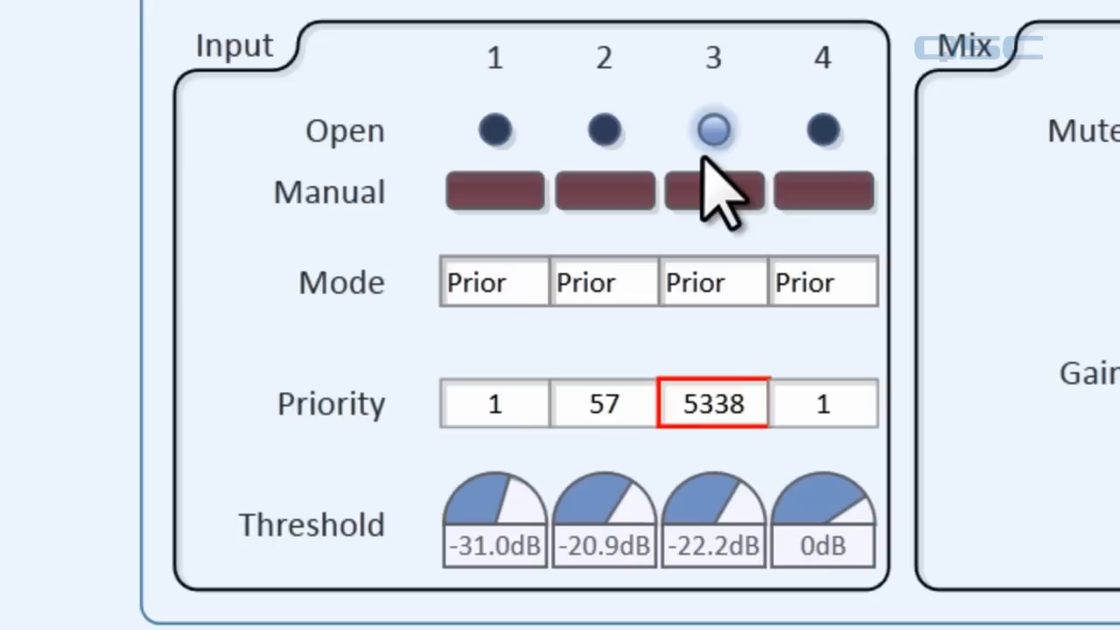
Step: Switch a channel's Mode dropdown to Filibuster
click(493, 282)
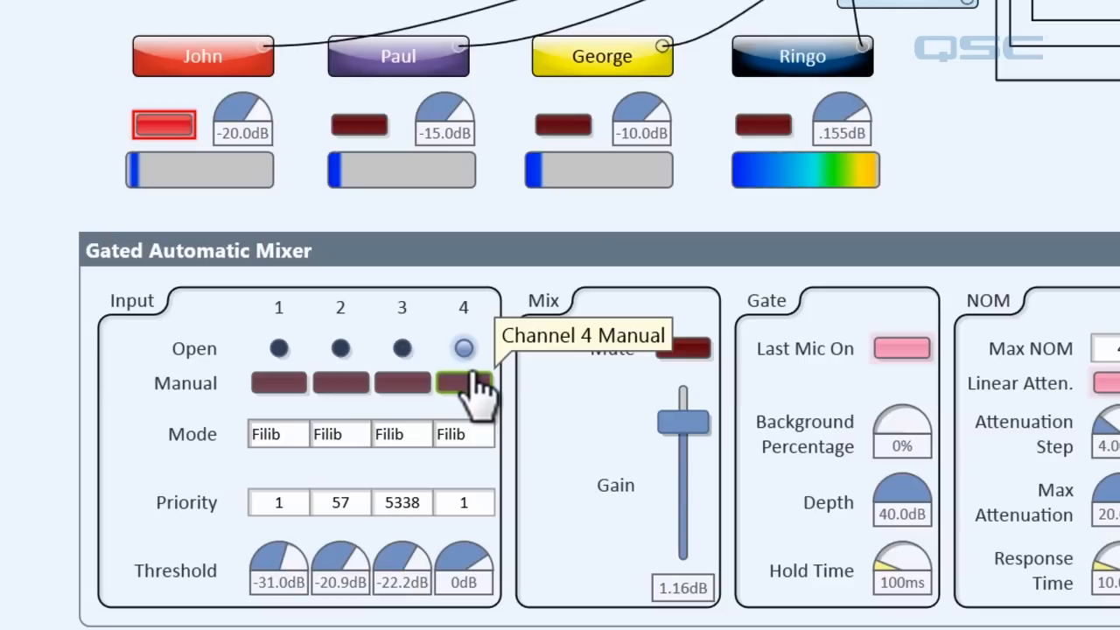
mouse_move(335, 326)
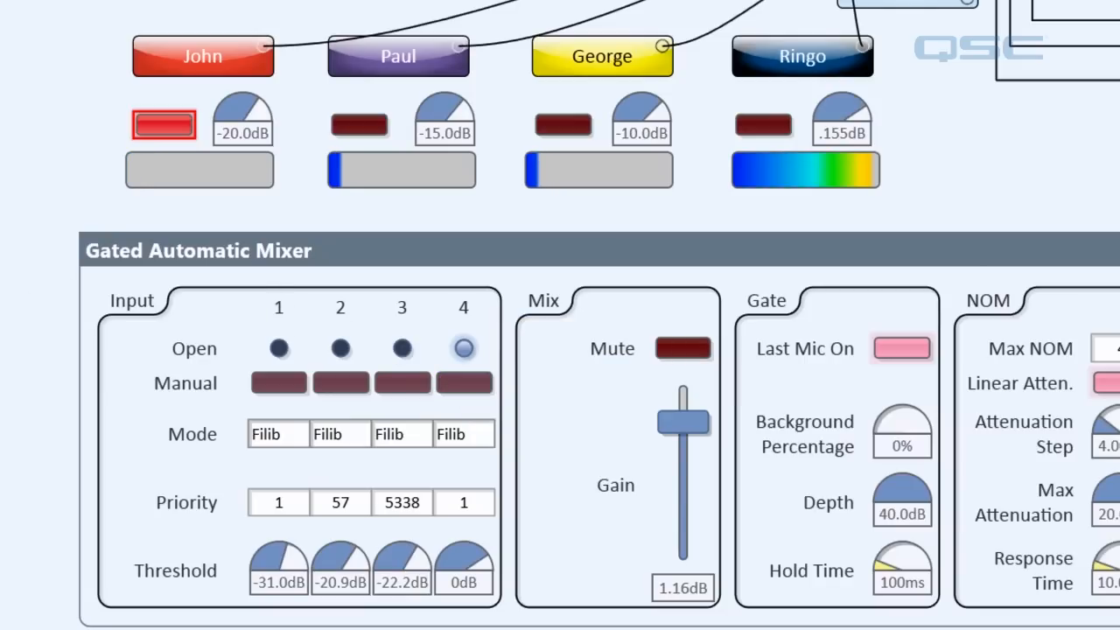
mouse_move(391, 578)
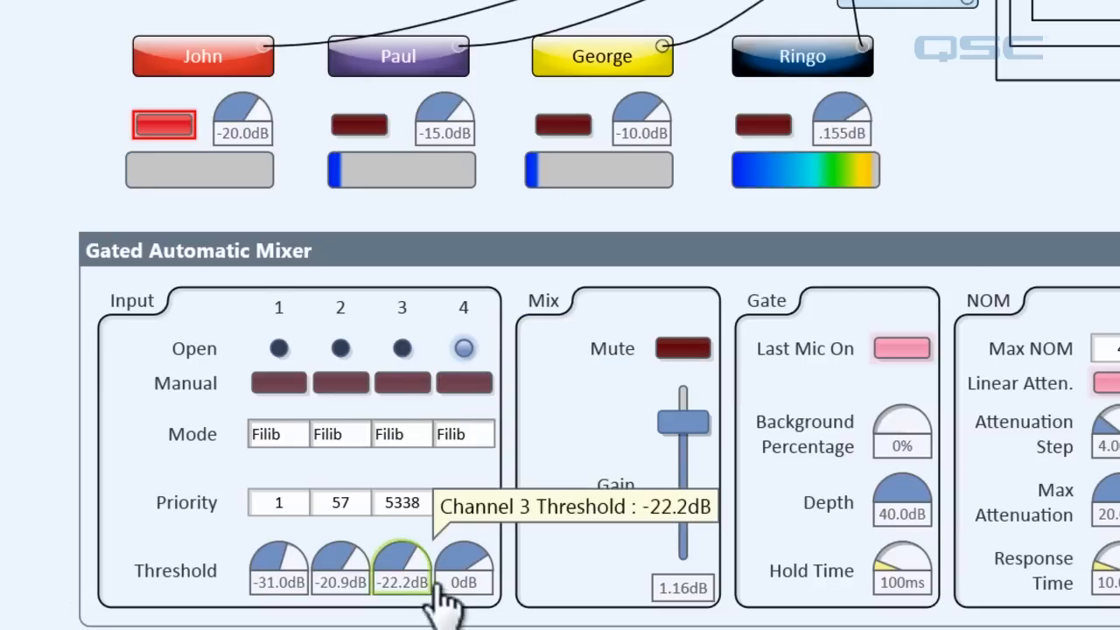